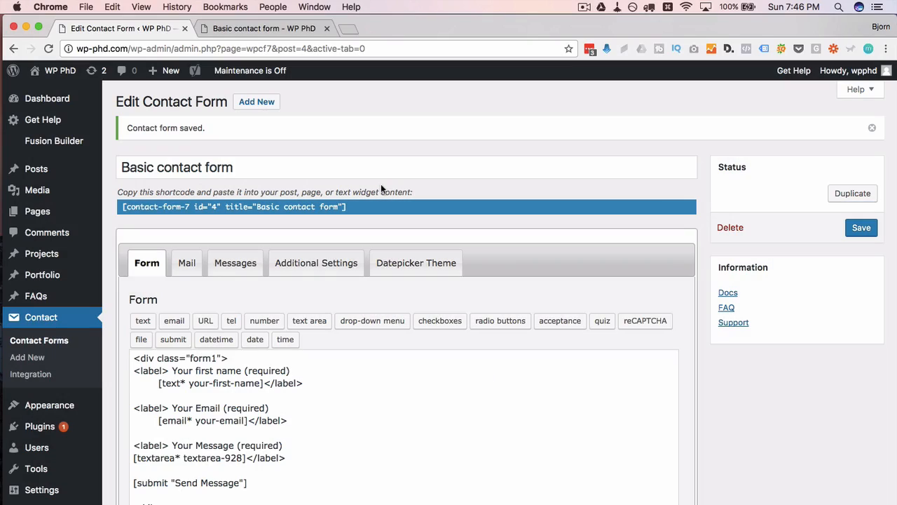
Scroll to the Form editor and place the cursor after the email field line
scroll("down", 3)
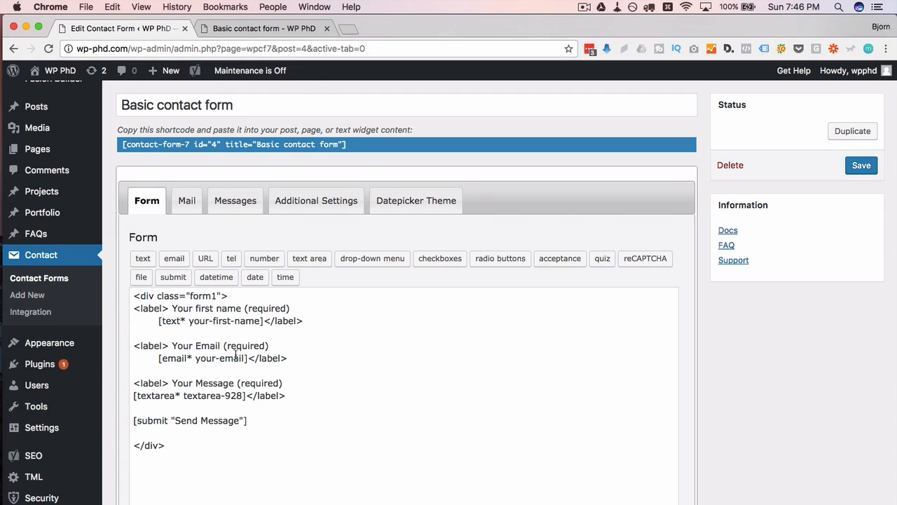
scroll("down", 3)
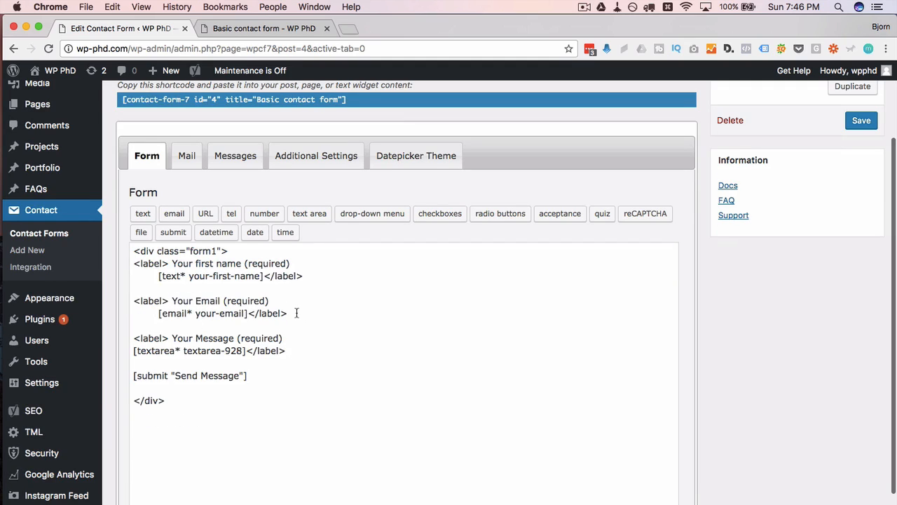
left_click(296, 313)
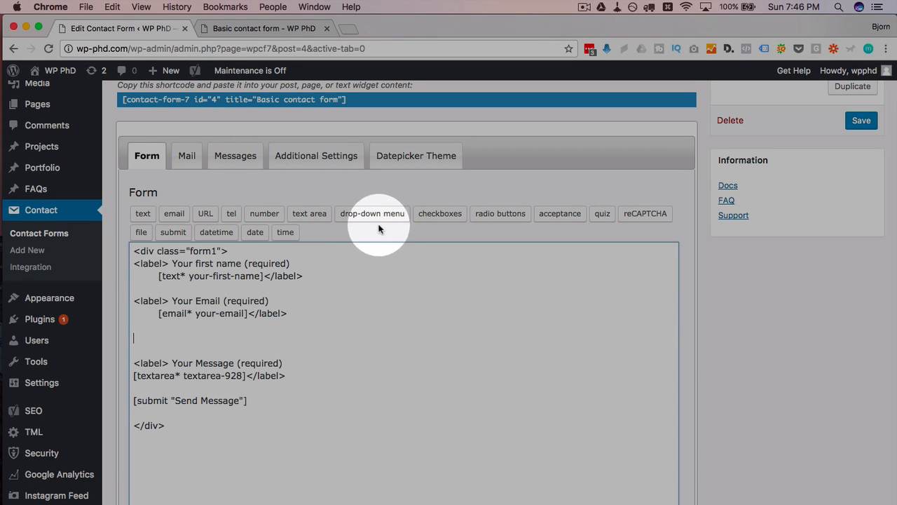
Insert a required drop-down 'dropdown' with Please Select, Kangaroo, Bear, Elk and Tiger options
left_click(372, 213)
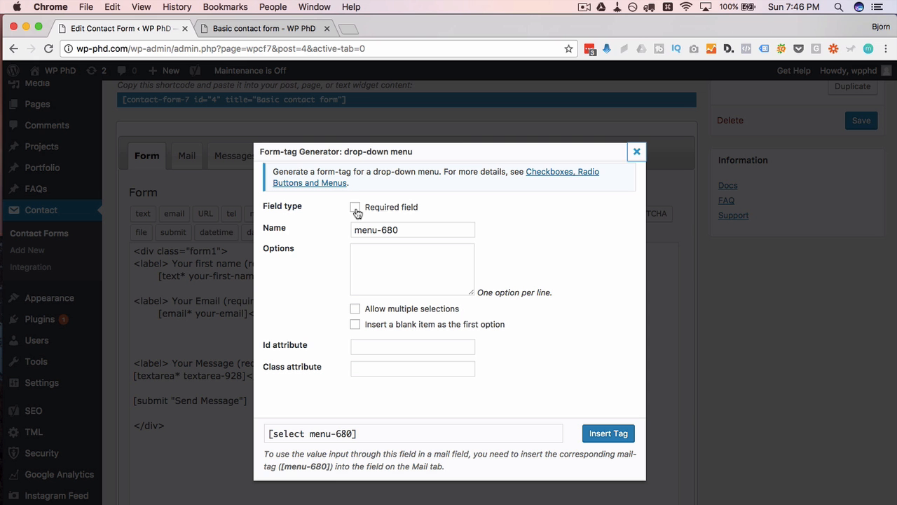
mouse_move(413, 242)
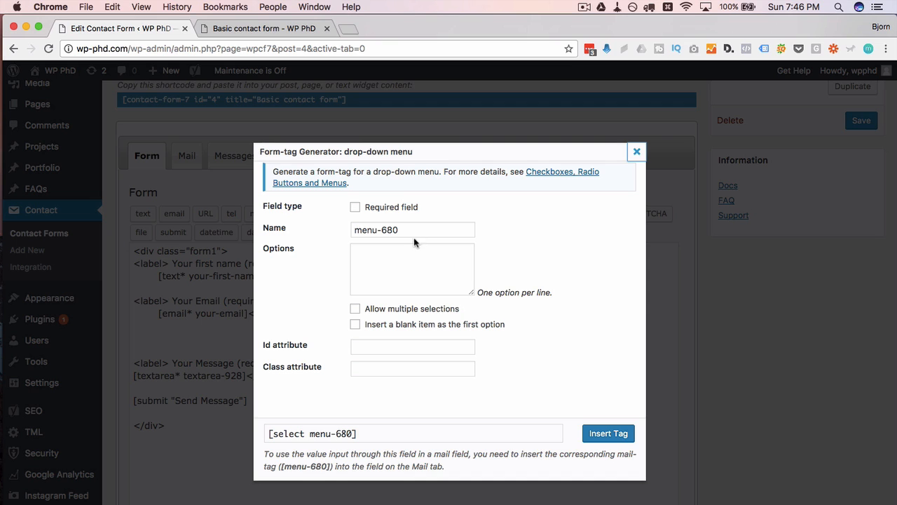
left_click(355, 206)
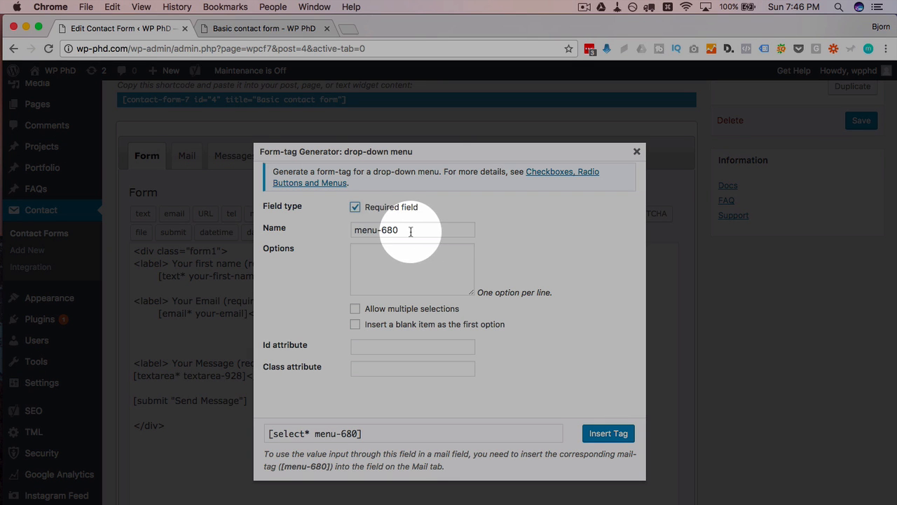
type("dropdown")
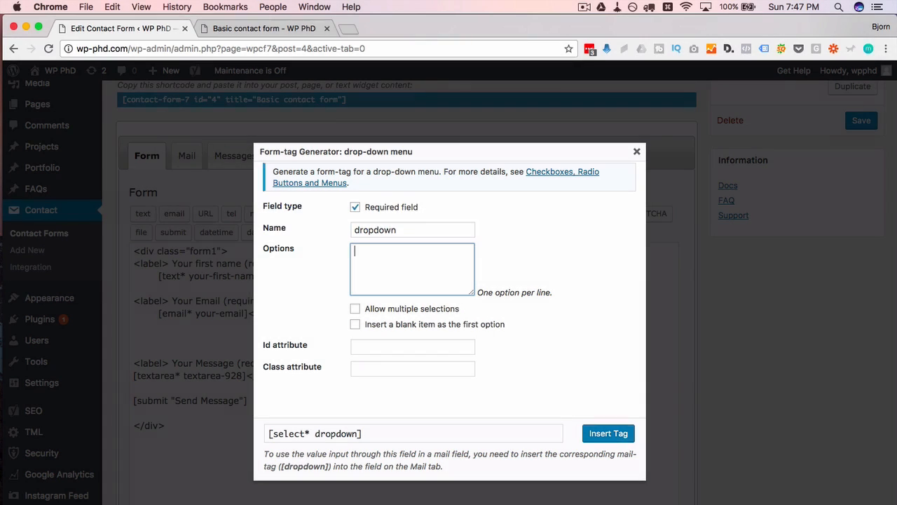
type("Kanga")
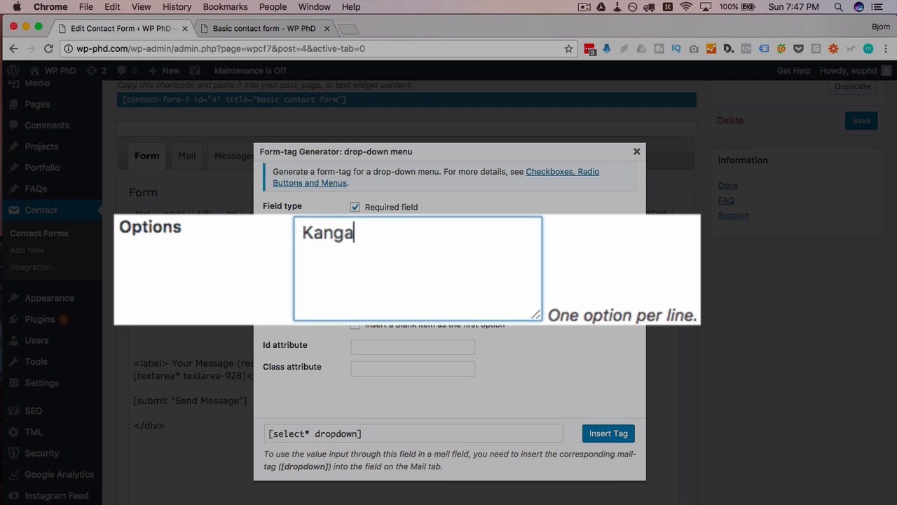
type("roo")
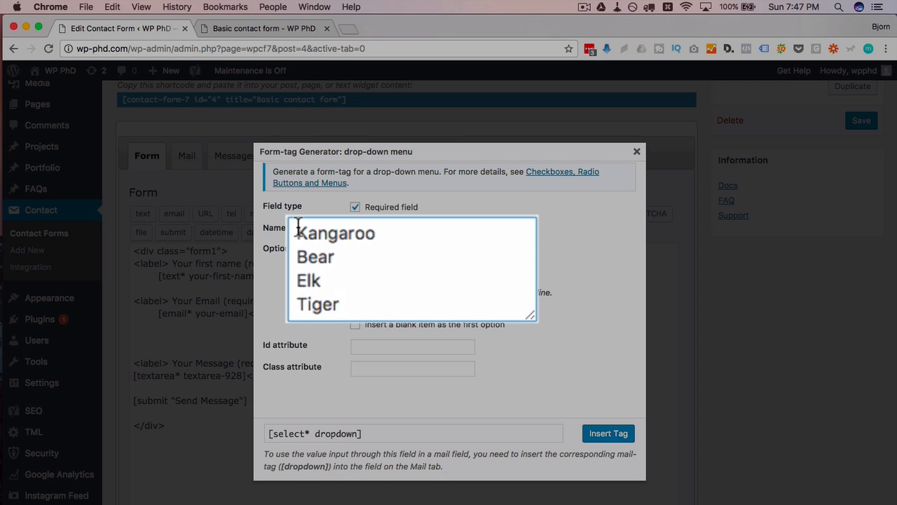
type("-- Please Select --")
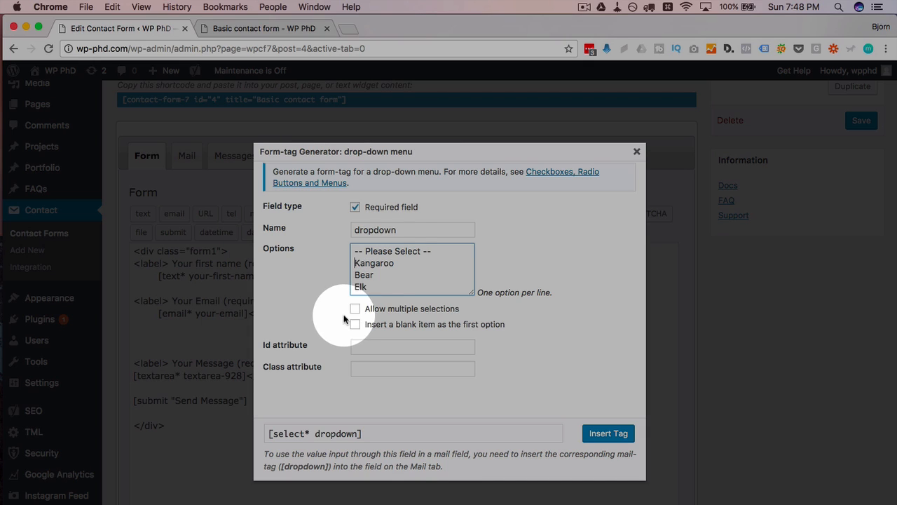
mouse_move(434, 333)
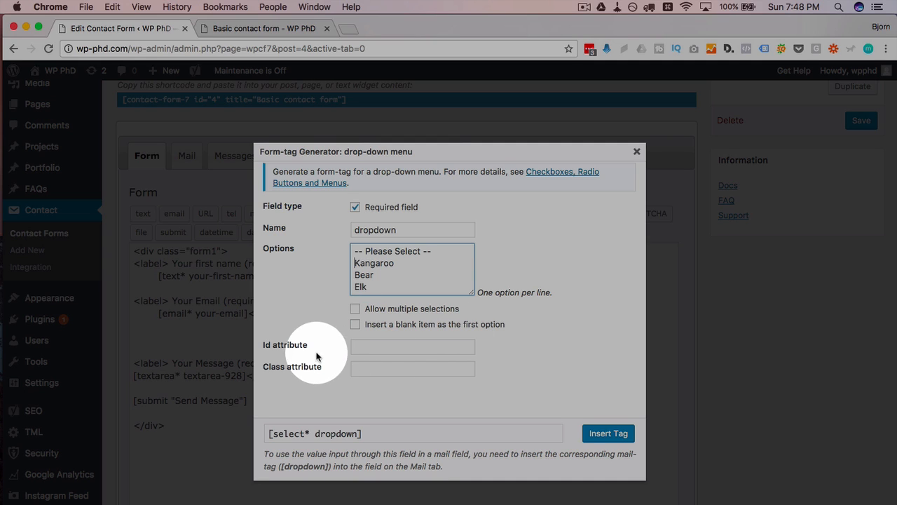
mouse_move(333, 373)
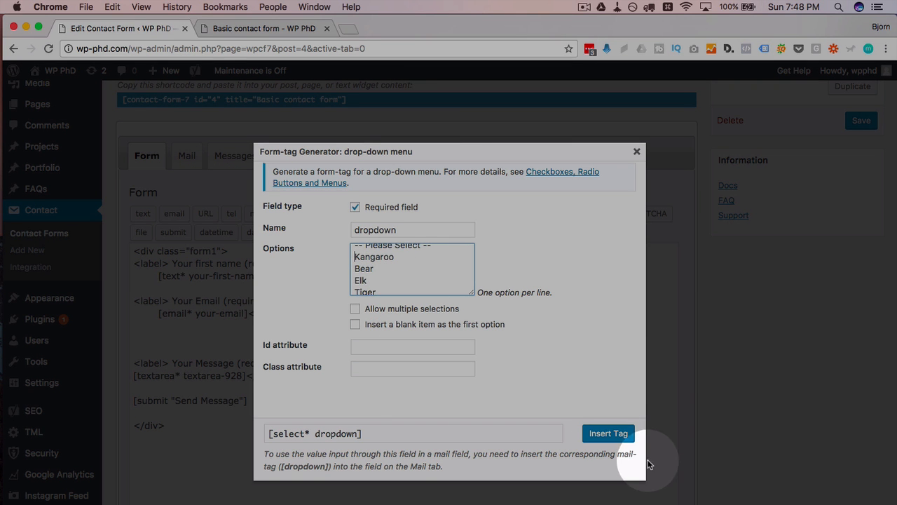
left_click(607, 433)
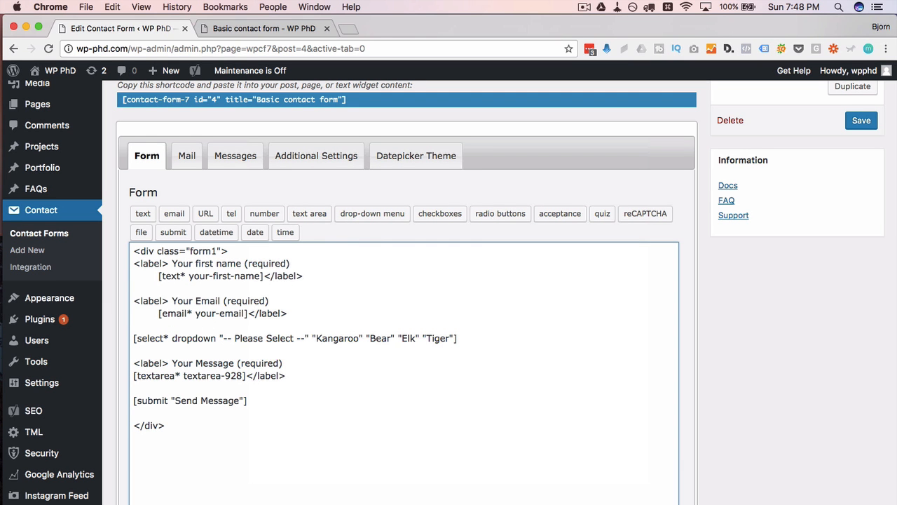
Insert multi-select fruit drop-down 'dropdown2' with a blank first item, save, and view the live page
left_click(372, 213)
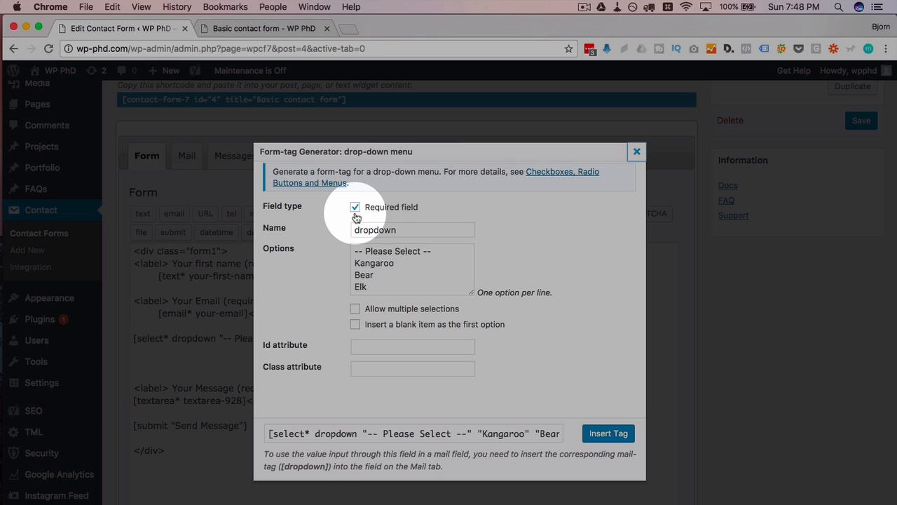
mouse_move(388, 235)
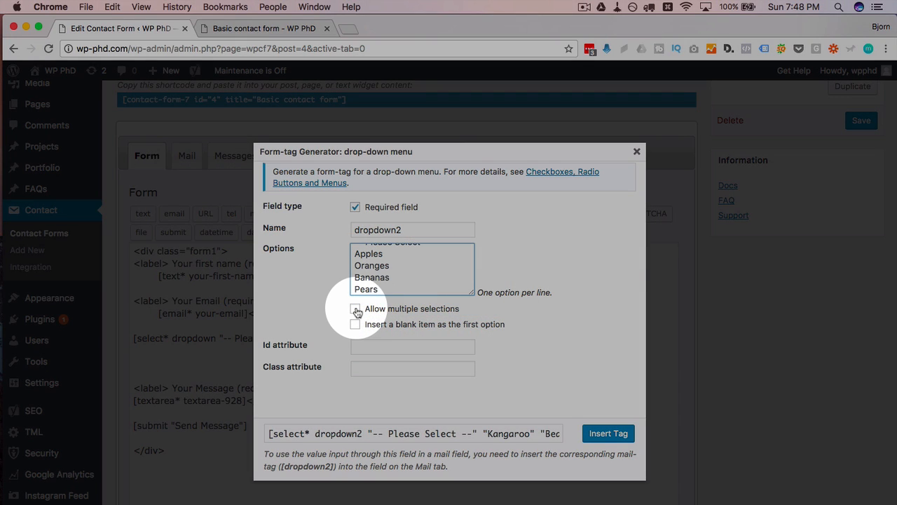
left_click(355, 309)
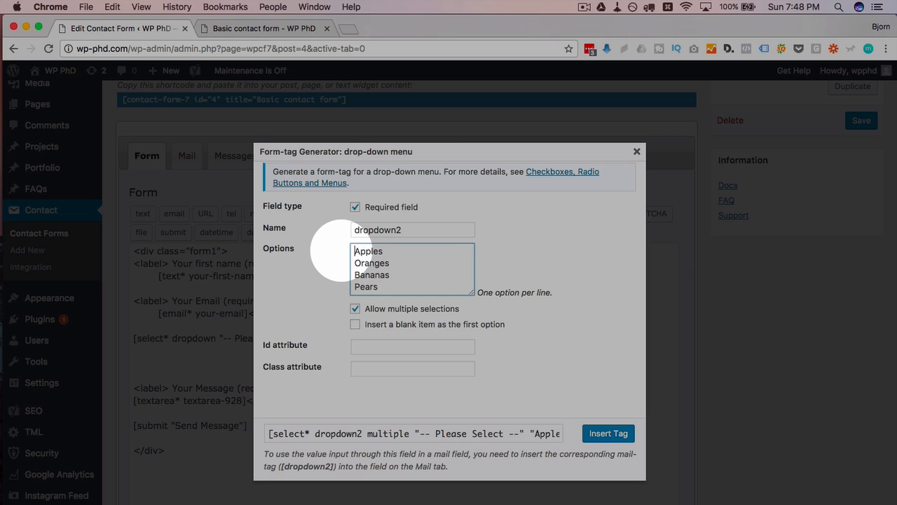
left_click(355, 324)
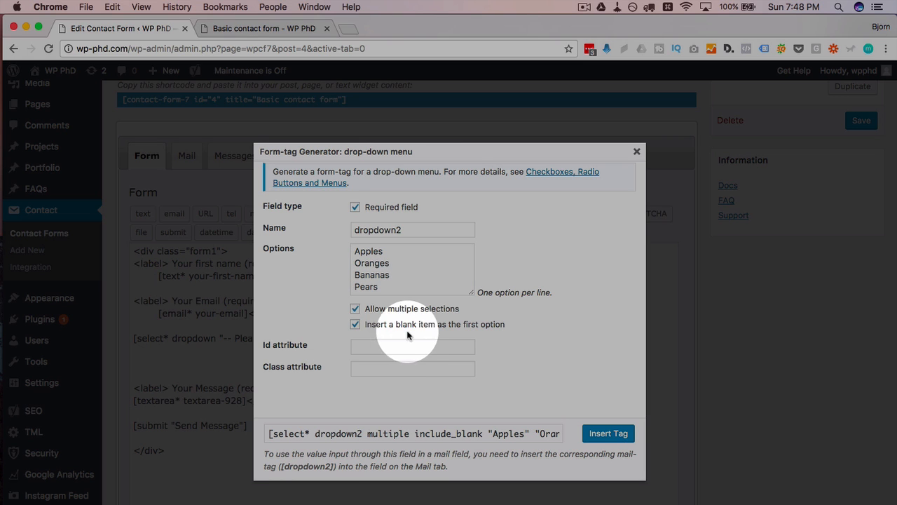
mouse_move(448, 317)
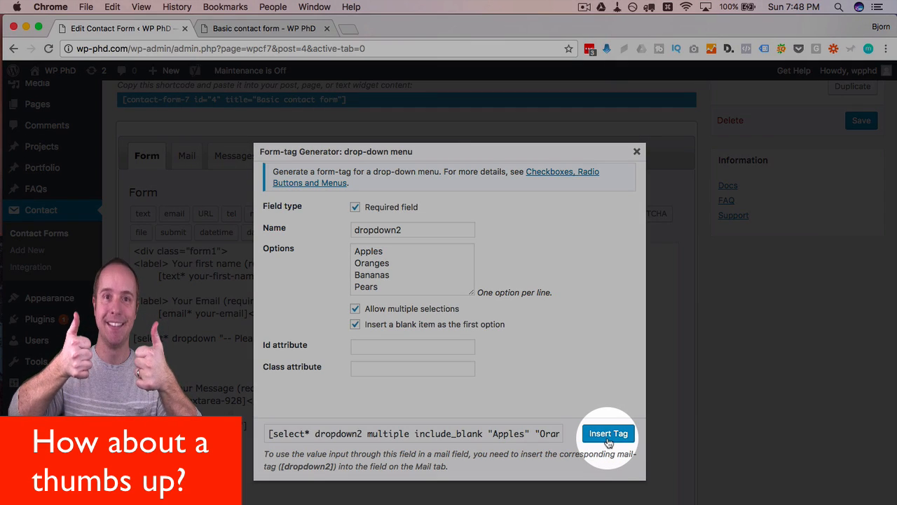
left_click(608, 433)
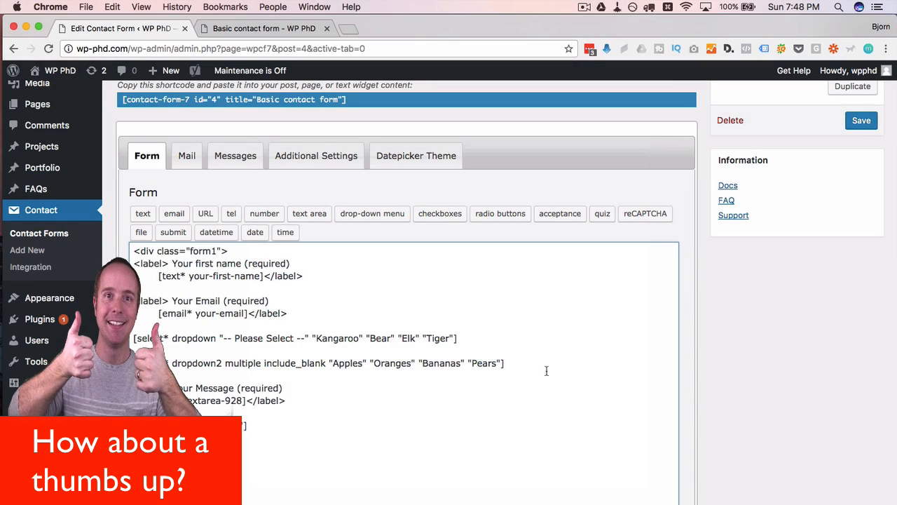
left_click(861, 120)
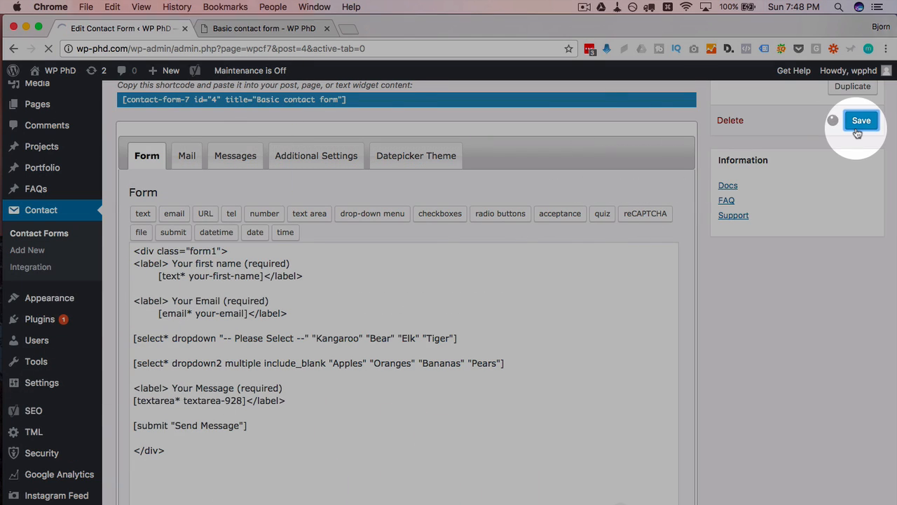
left_click(264, 28)
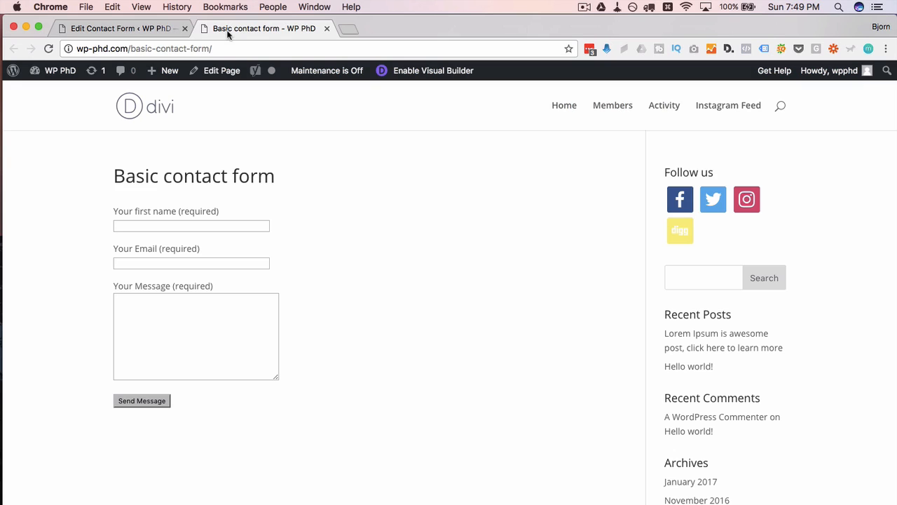
Reload the contact page, pick Kangaroo, select Apples and Oranges, then return to the editor
left_click(49, 48)
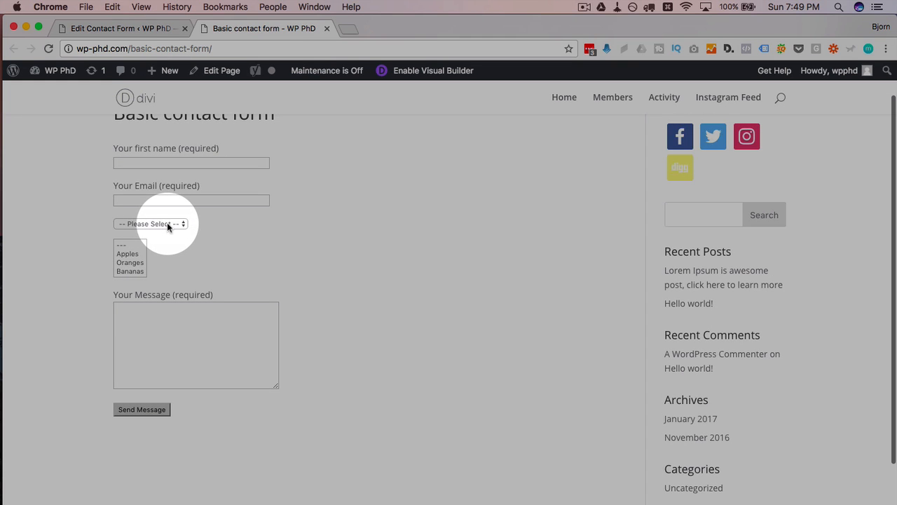
left_click(150, 223)
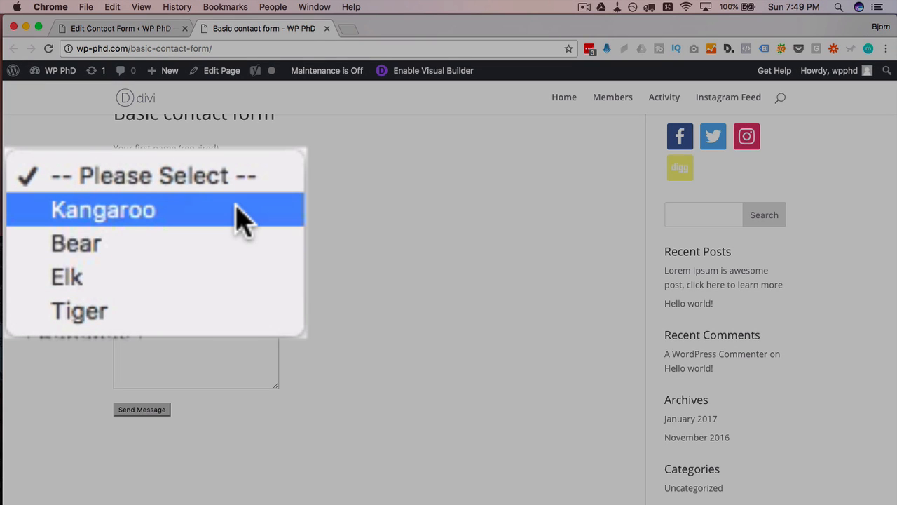
left_click(102, 210)
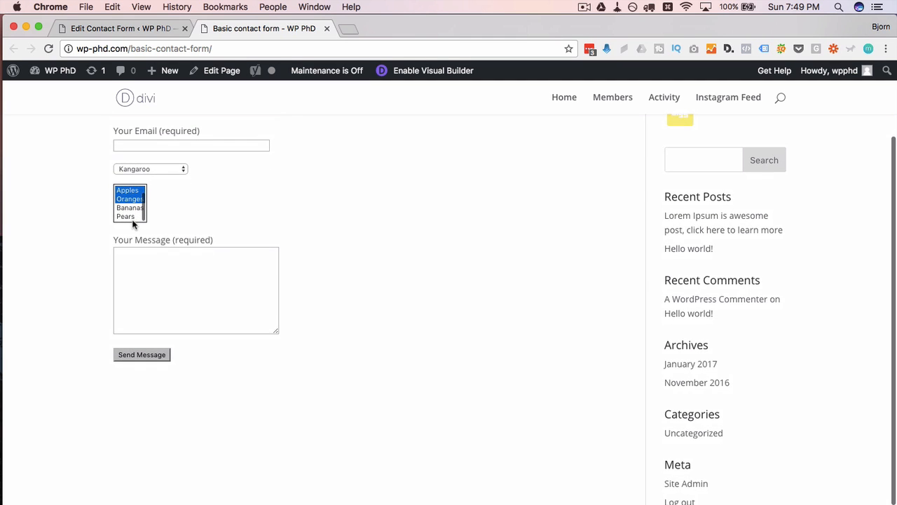
scroll("down", 3)
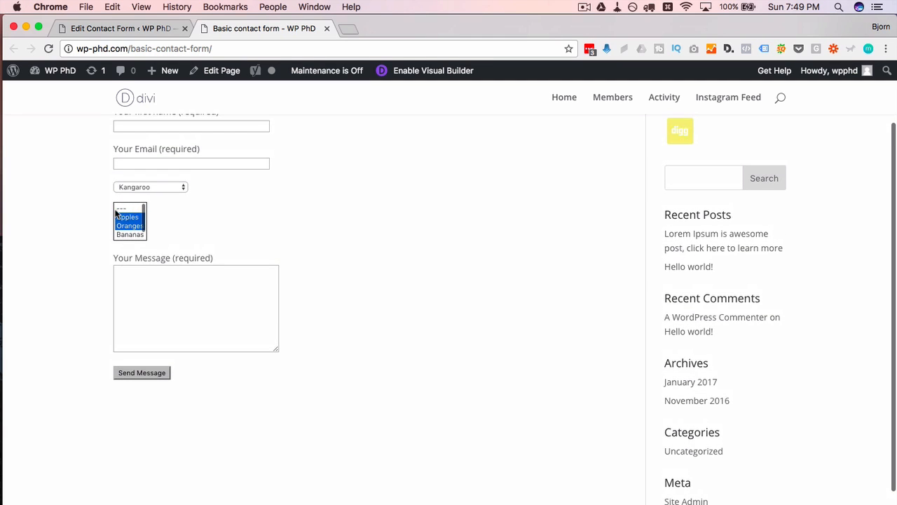
left_click(130, 197)
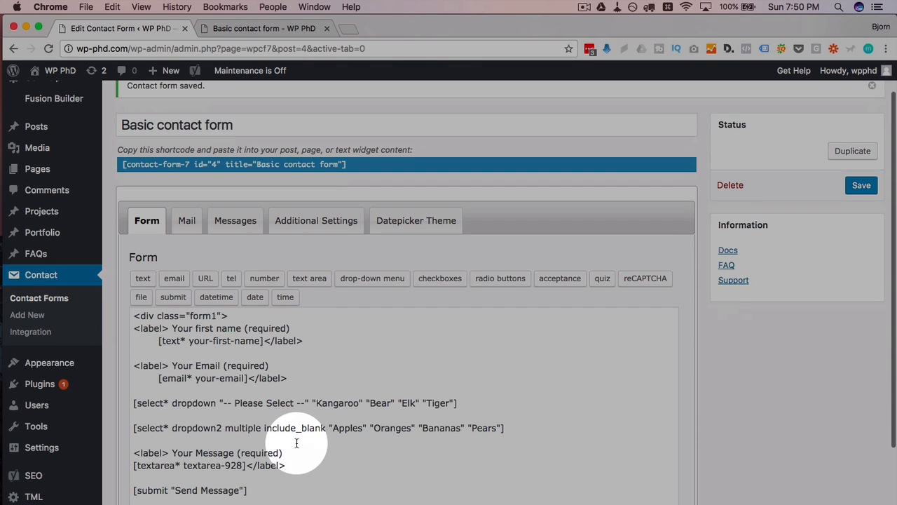
Select the include_blank option in the dropdown2 tag
double_click(293, 428)
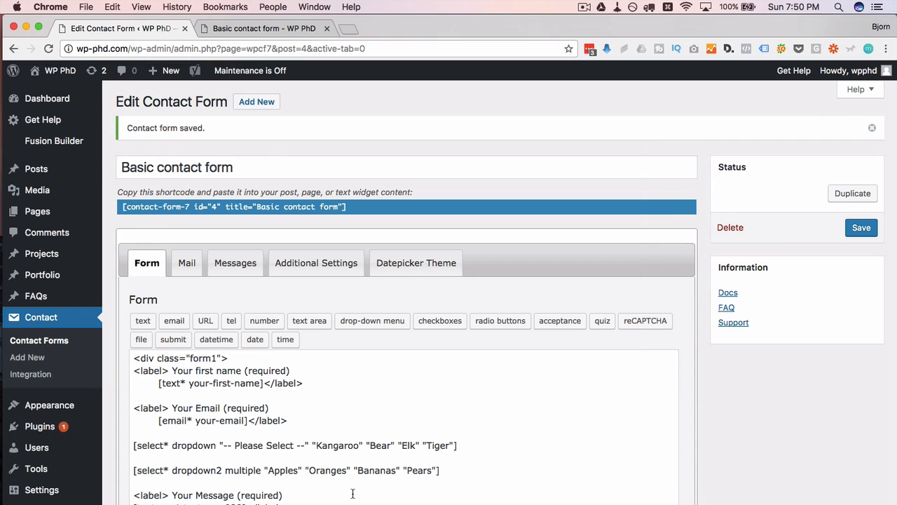
mouse_move(217, 276)
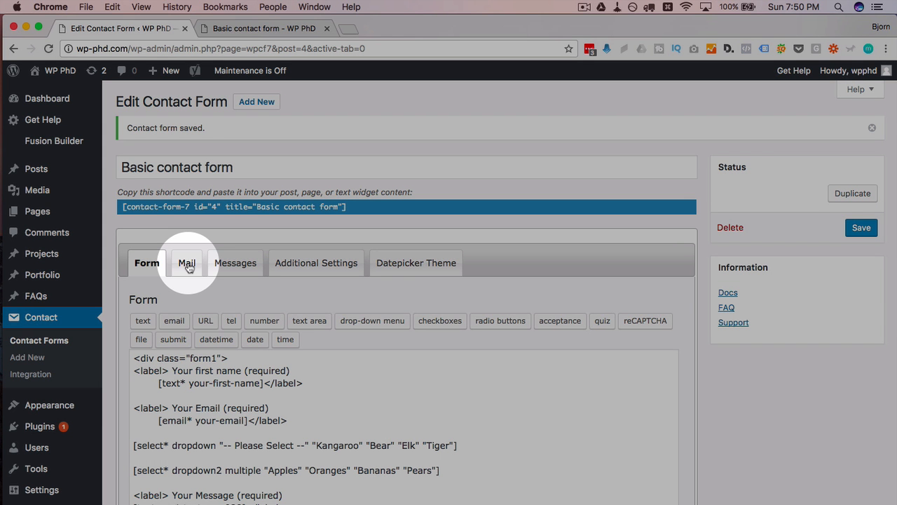
mouse_move(175, 270)
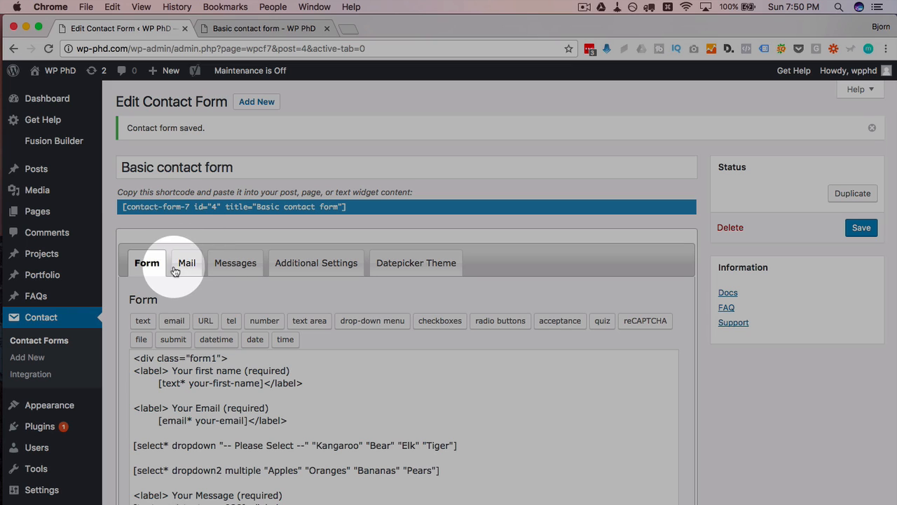
Add 'Animal Selection: [dropdown]' and 'Fruit Selection: [dropdown2]' to the Mail body and save
left_click(187, 262)
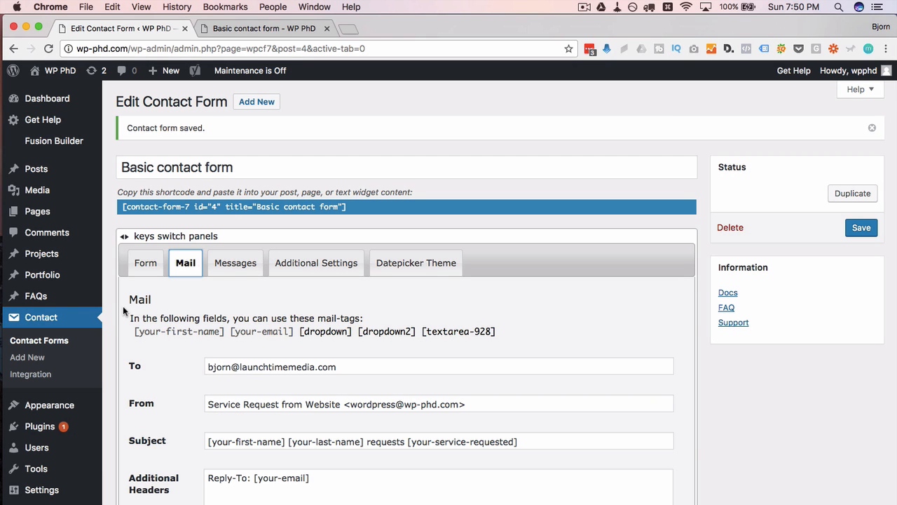
scroll("down", 3)
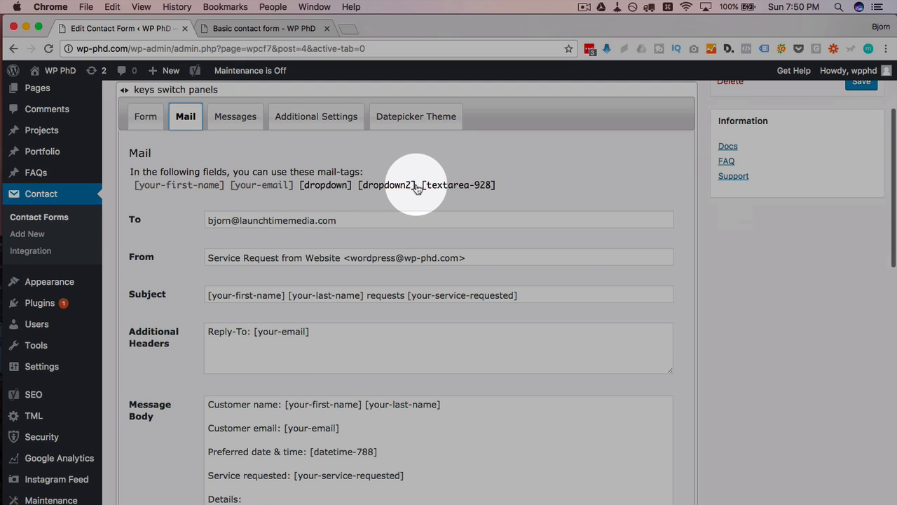
scroll("down", 3)
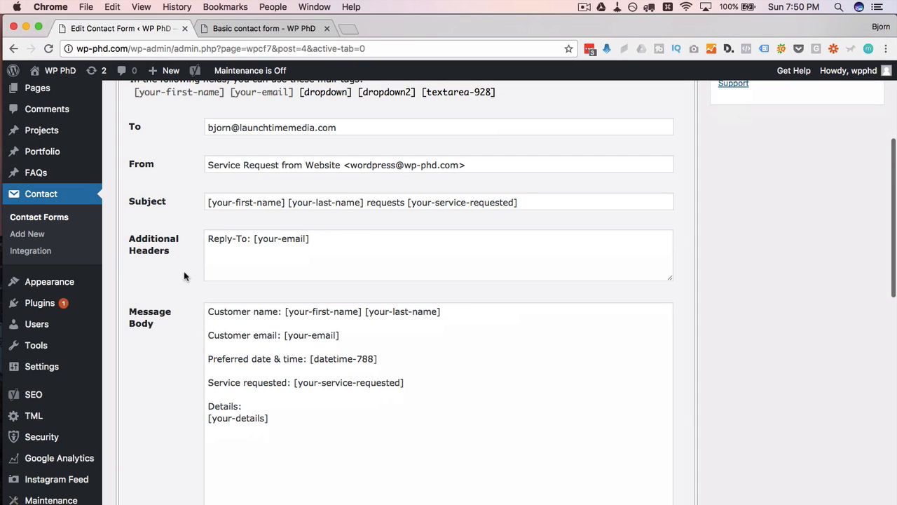
mouse_move(326, 420)
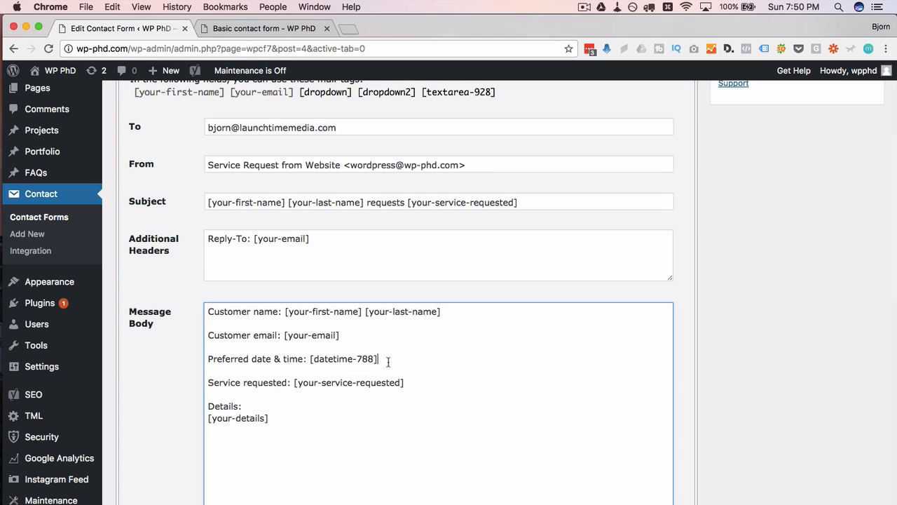
type("AN")
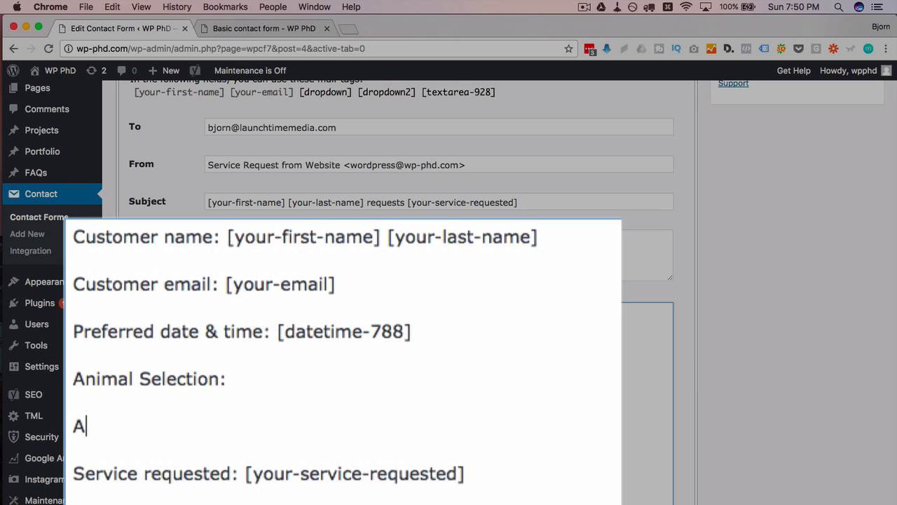
type("ruit Selection:")
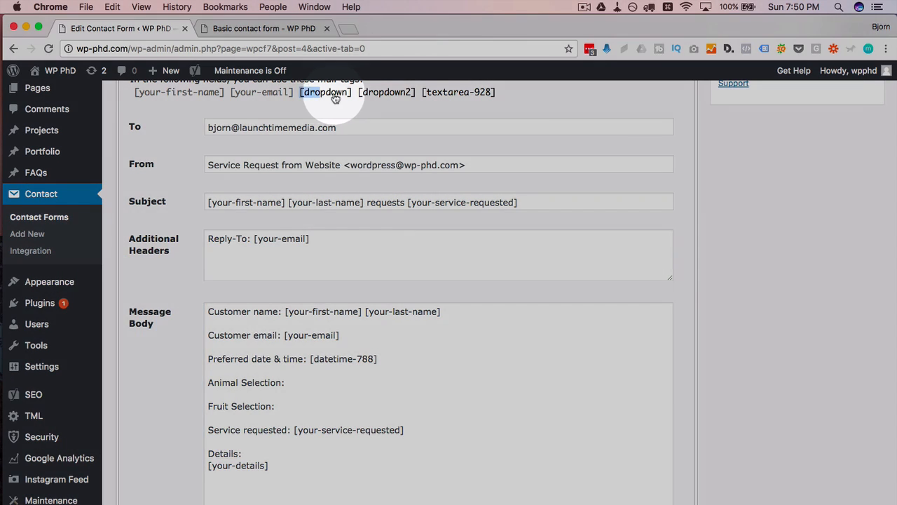
left_click(288, 382)
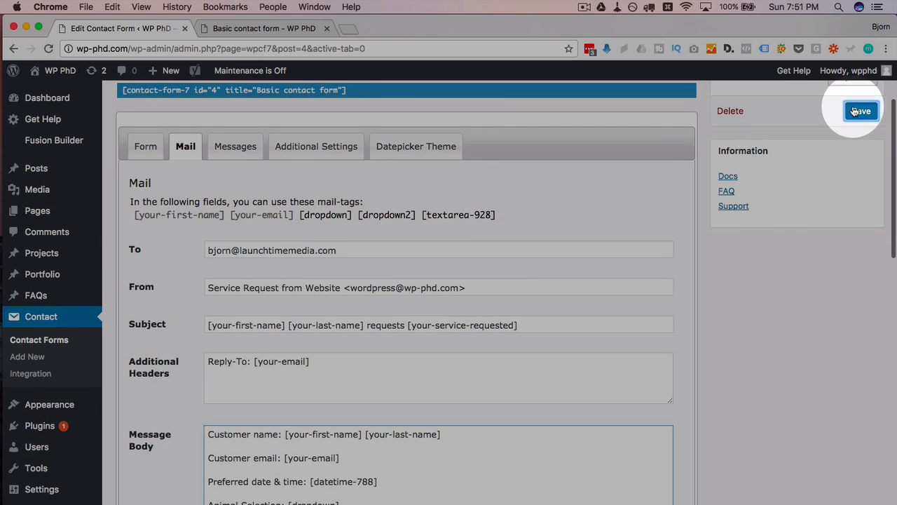
left_click(860, 111)
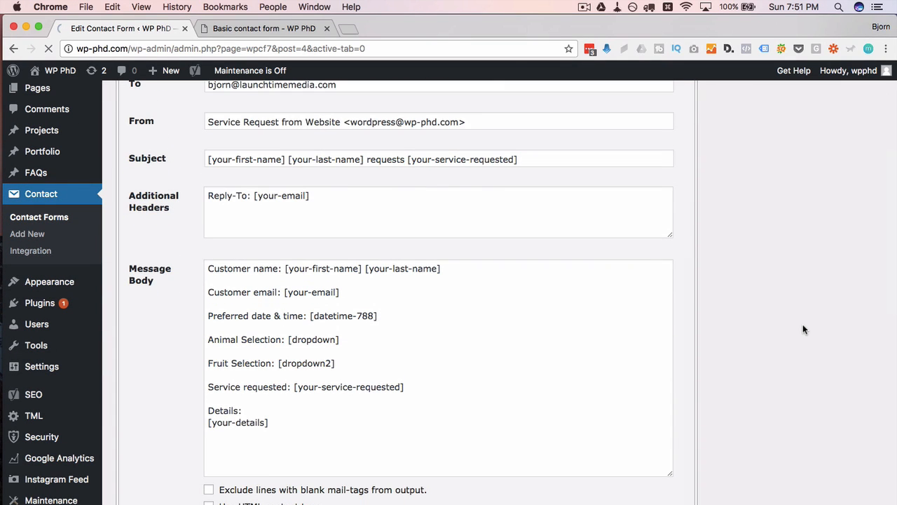